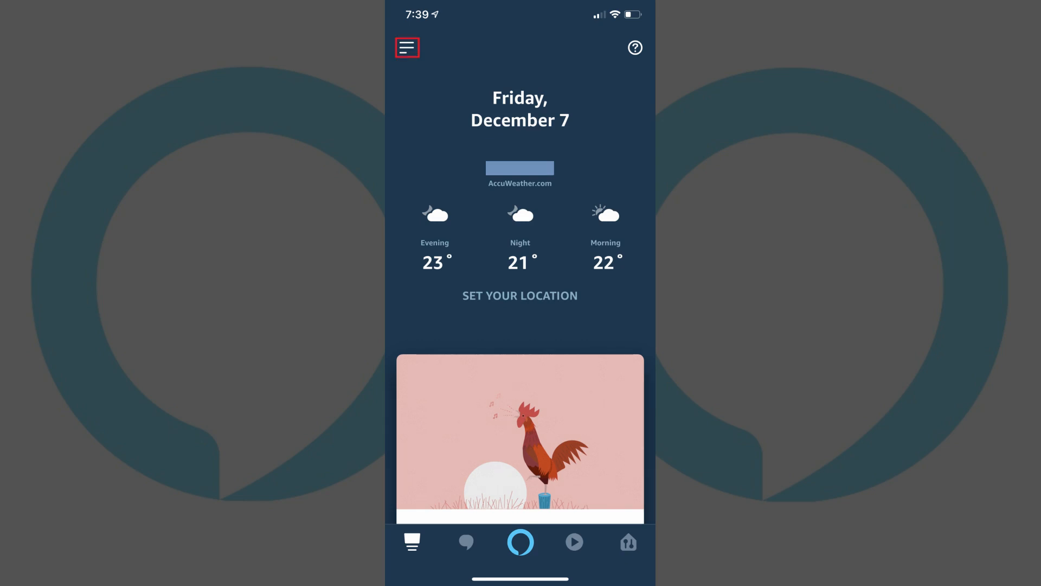
Reach the Alexa app's Settings from the home screen's navigation menu.
left_click(407, 46)
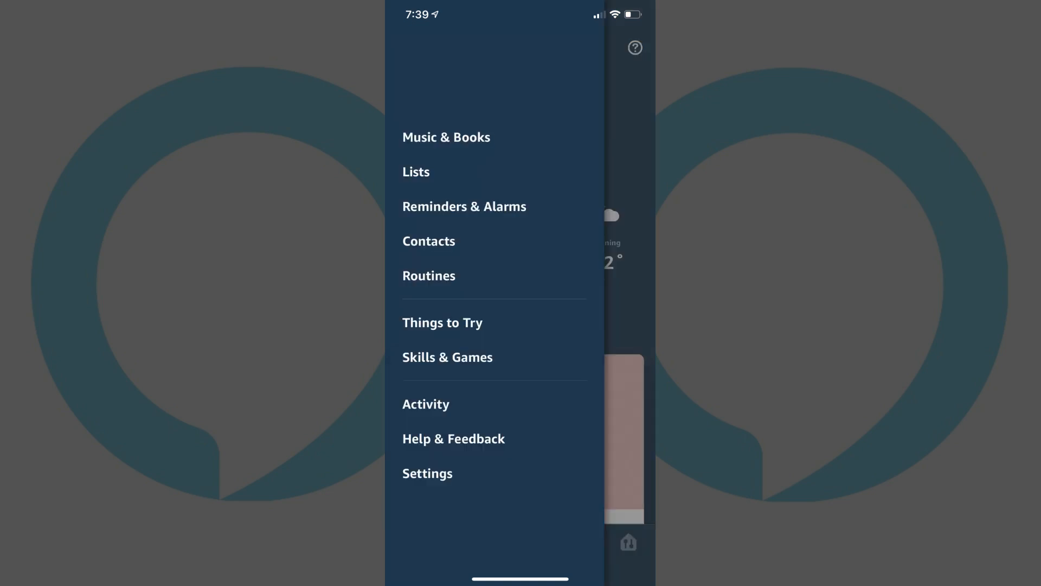
left_click(427, 472)
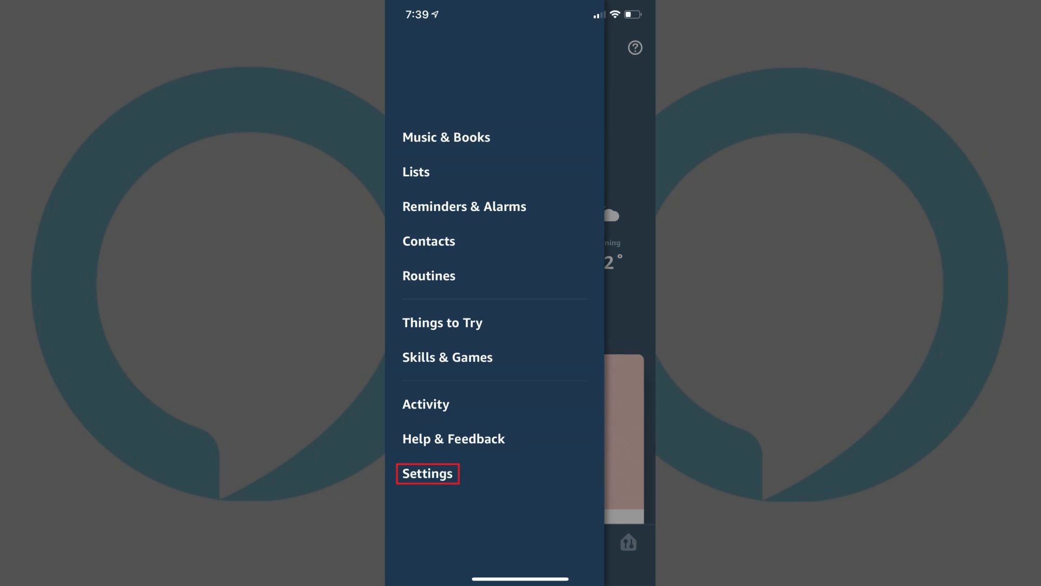
left_click(427, 473)
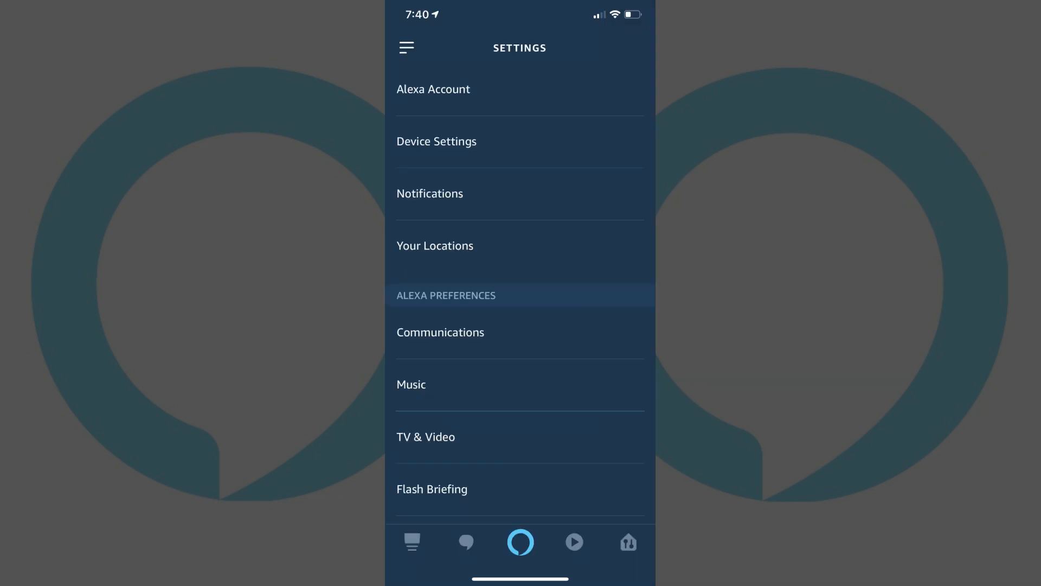
Go into the Email & Calendar settings listing the linked accounts.
scroll("down", 3)
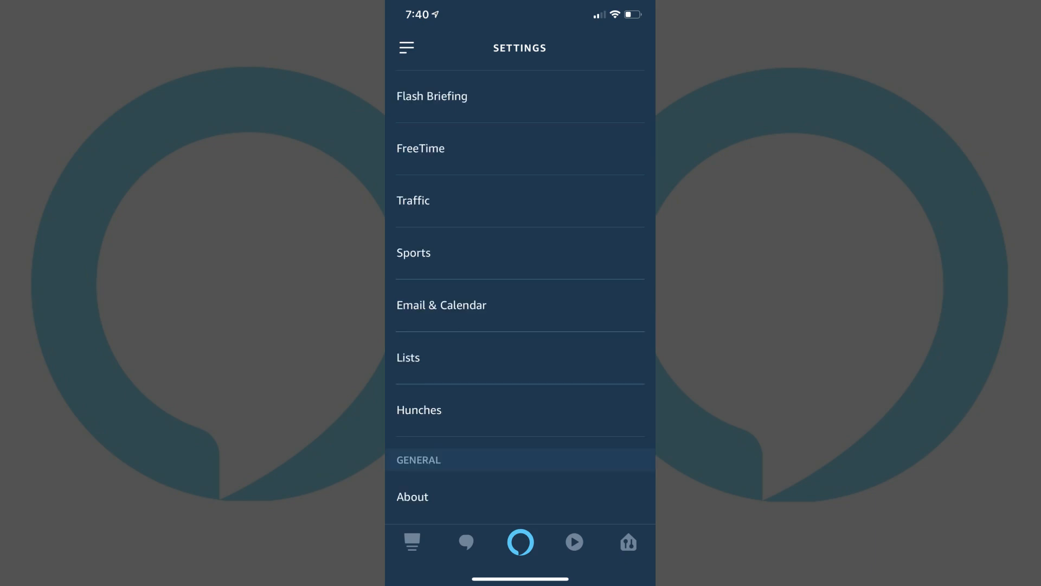
left_click(442, 305)
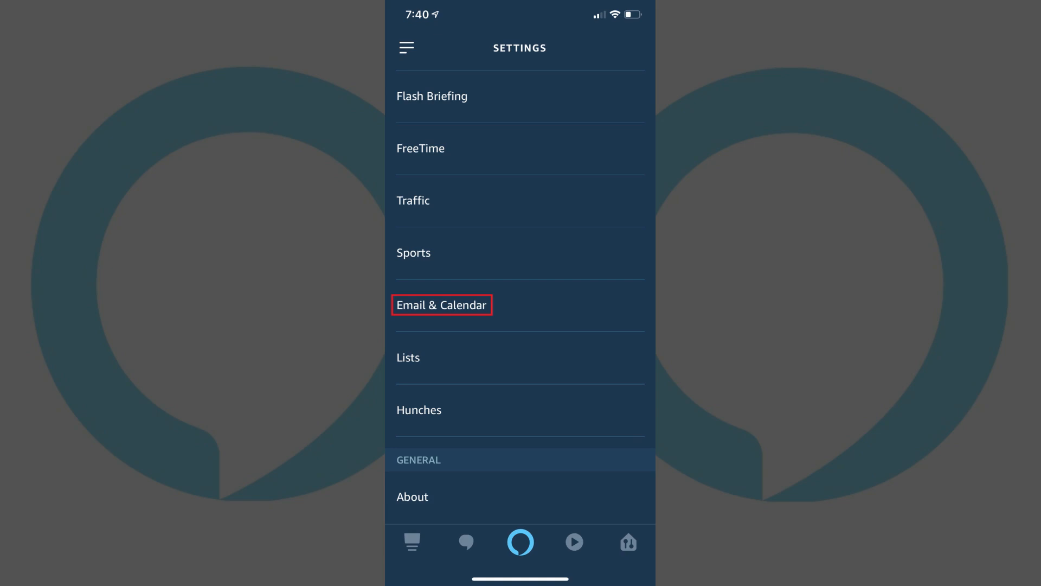
left_click(442, 305)
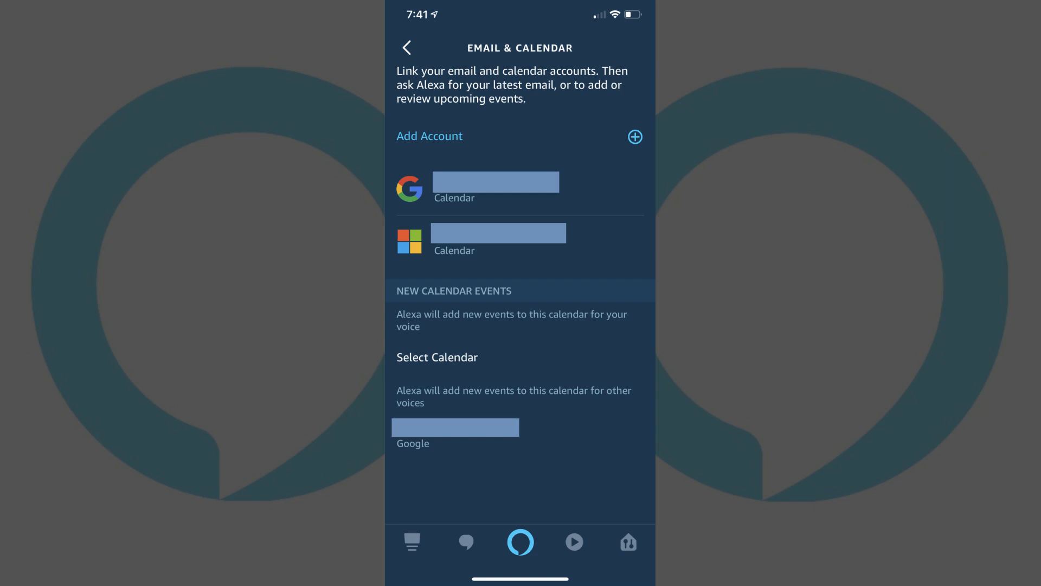
Start adding a new account and choose Microsoft as the provider to link.
left_click(429, 136)
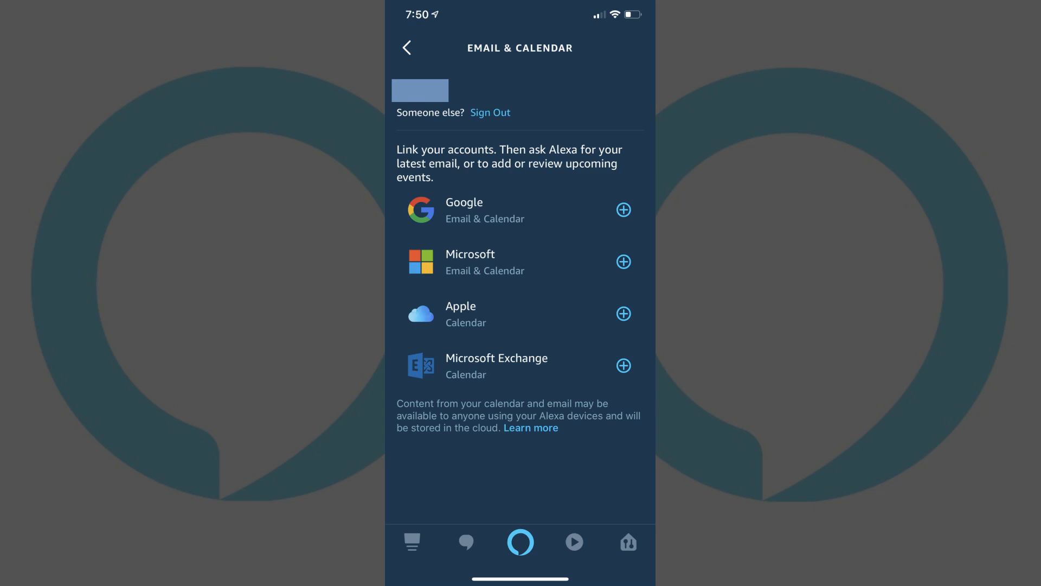
left_click(623, 261)
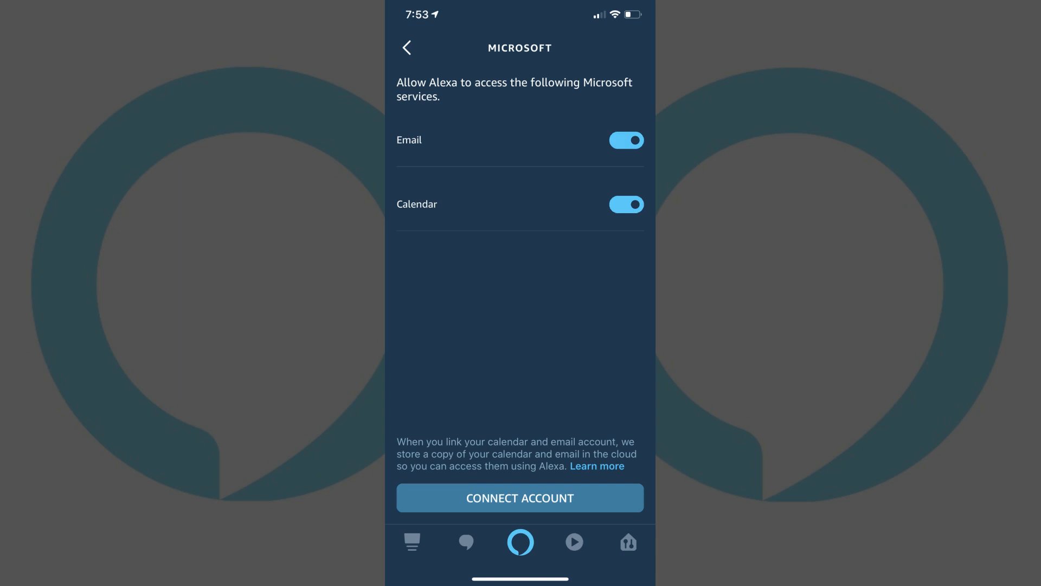
Turn Calendar access off, keep Email on, and connect the Microsoft account.
left_click(626, 204)
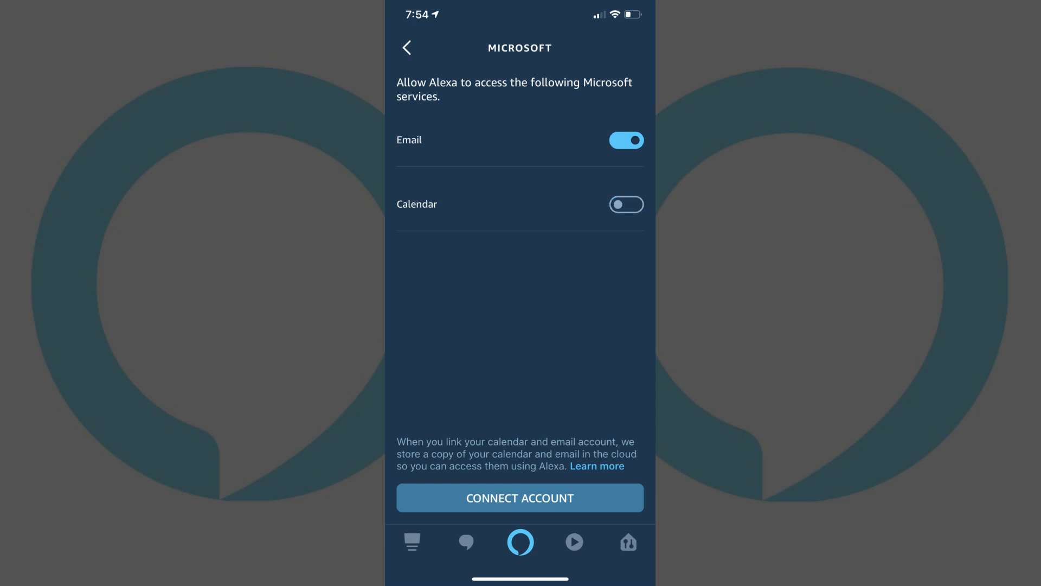
left_click(520, 498)
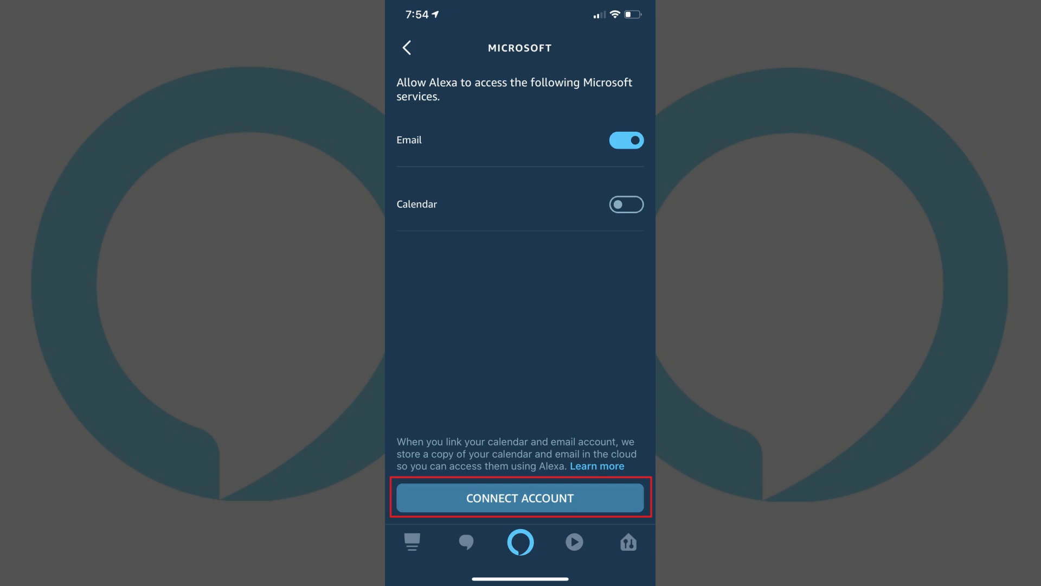
left_click(519, 497)
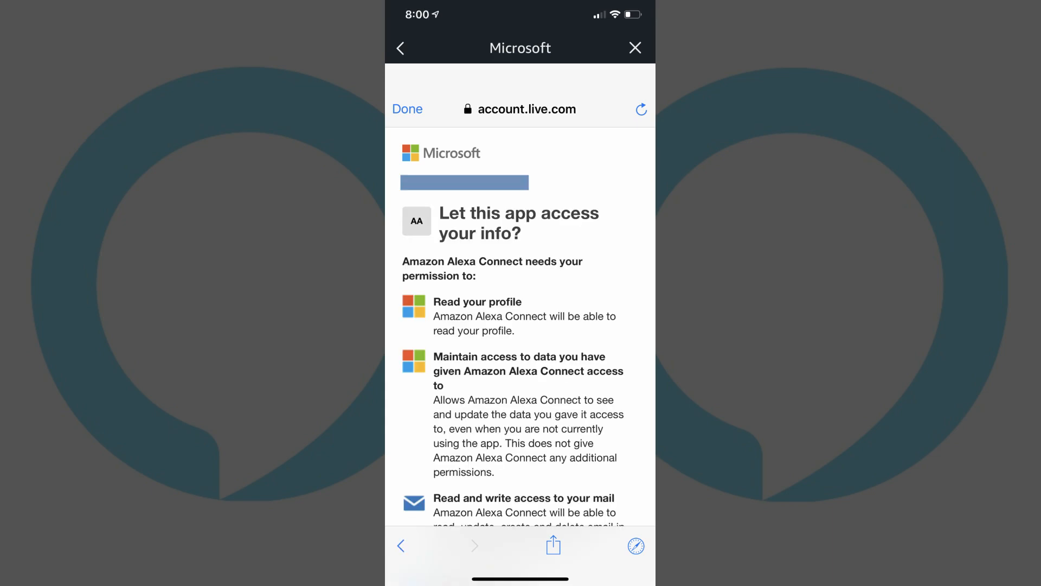
Accept the Microsoft permissions with Yes so the Account Added confirmation appears.
scroll("down", 3)
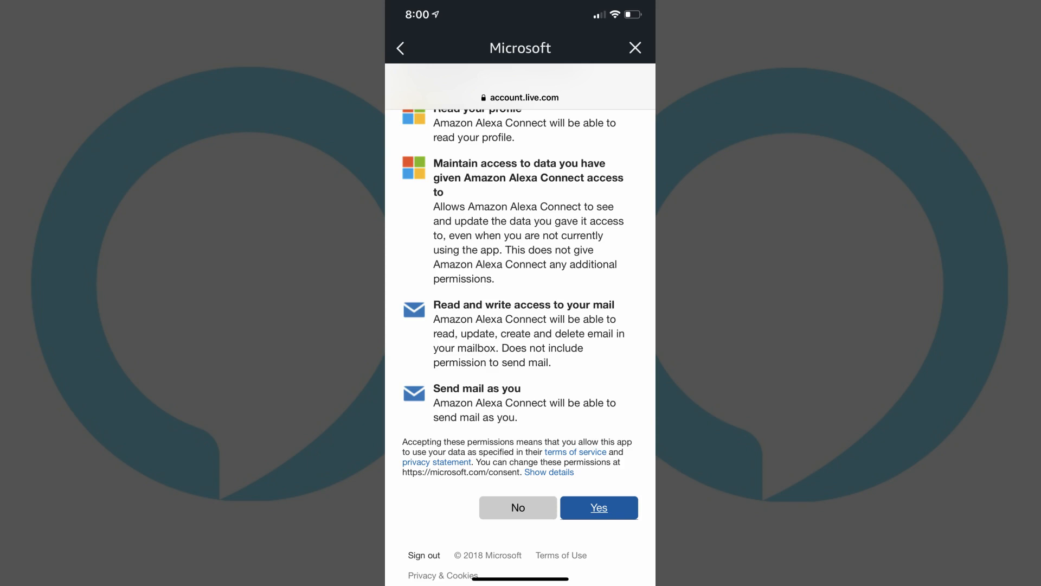
left_click(596, 507)
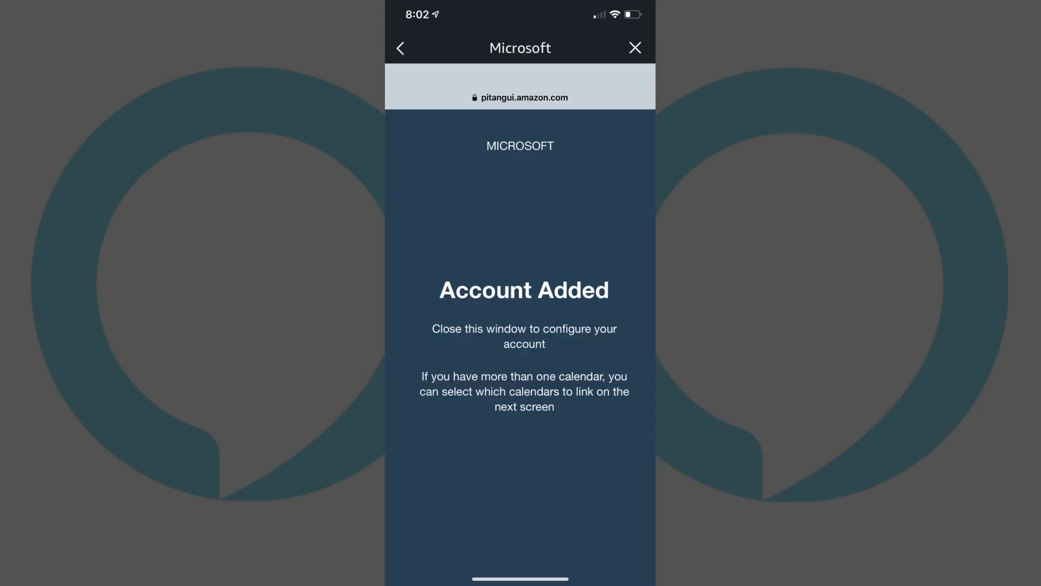